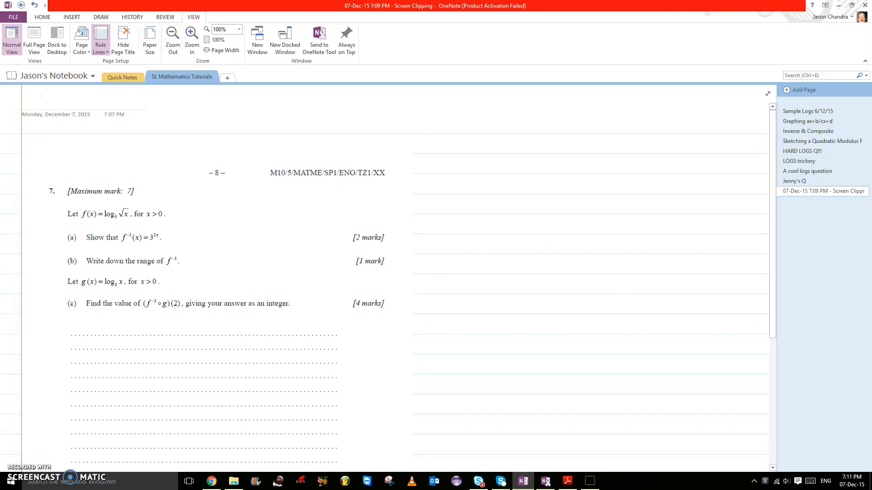
Step: Handwrite the page title 'Function -> IB SL maths' in green ink, ready for pen tools
text(Functi)
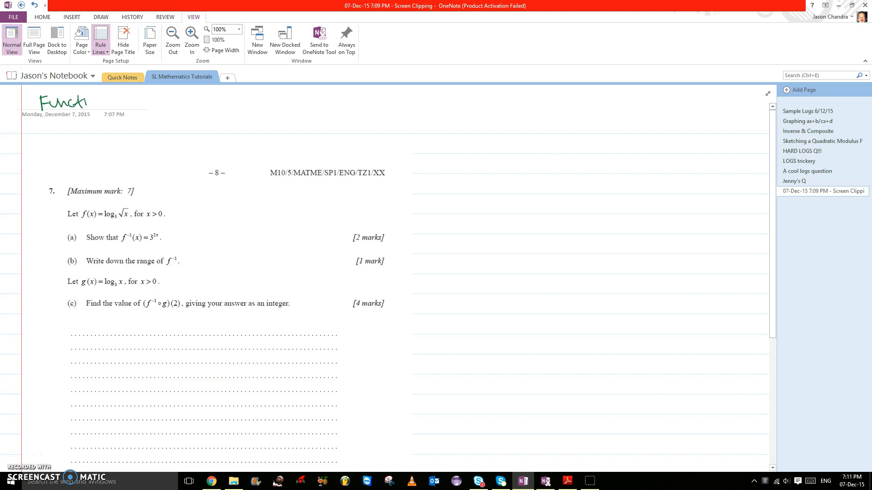
drag(83, 103, 139, 103)
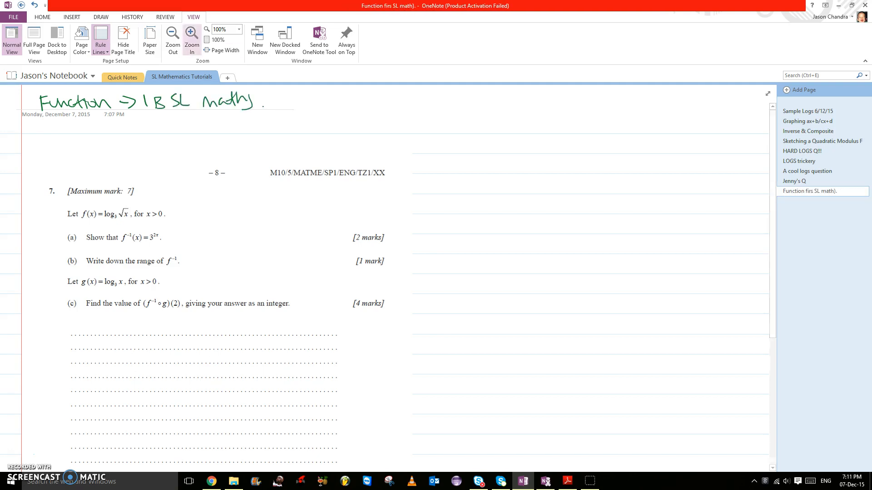
click(101, 17)
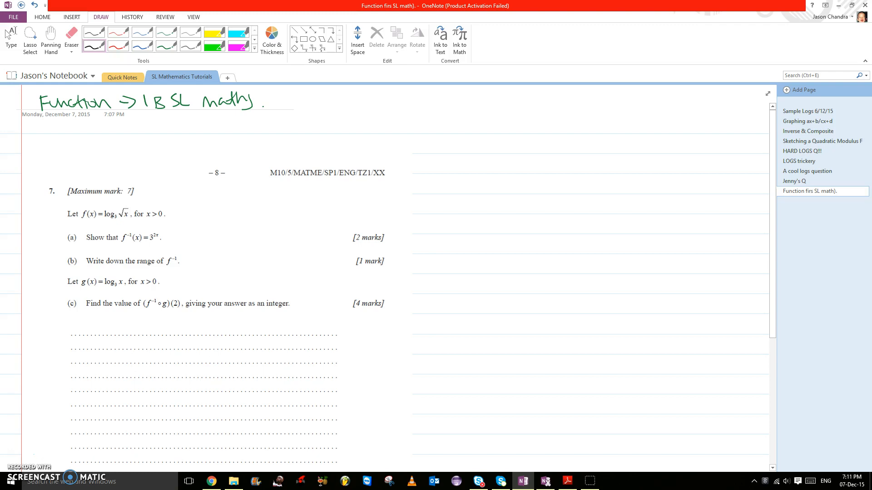
Step: Handwrite f(x) y = log₃√x beside question 7
drag(182, 204, 196, 199)
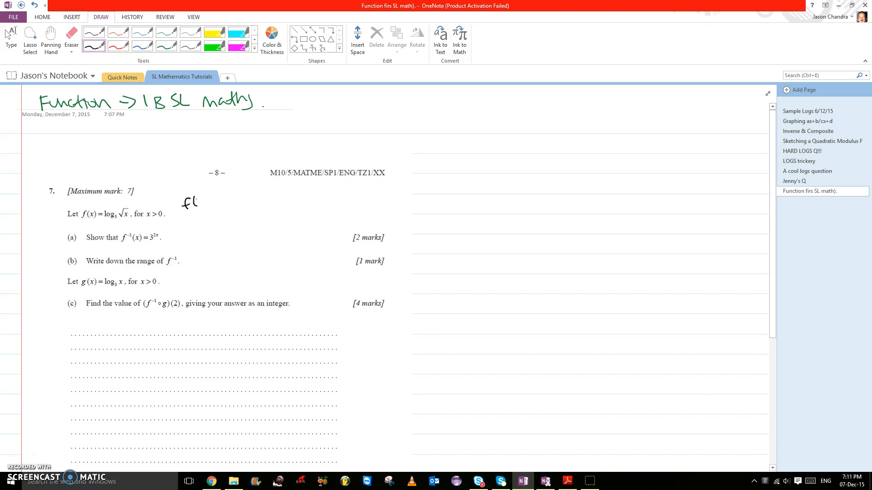
drag(192, 200, 239, 205)
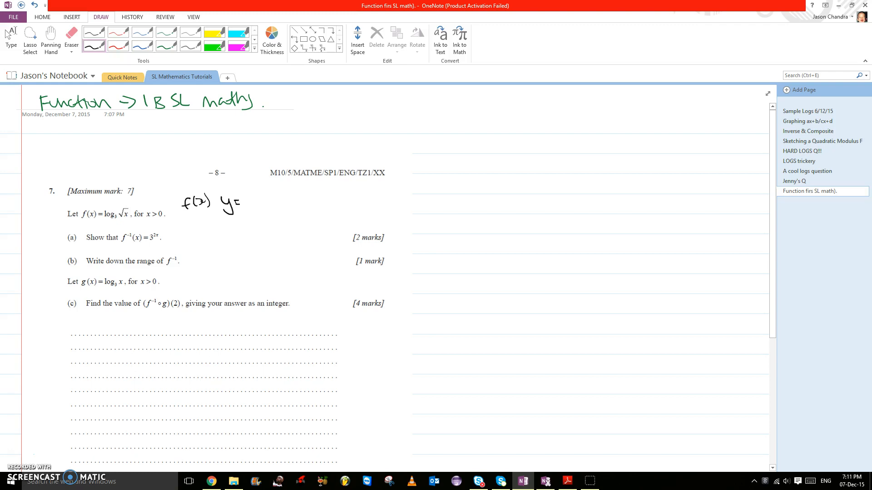
drag(245, 203, 281, 206)
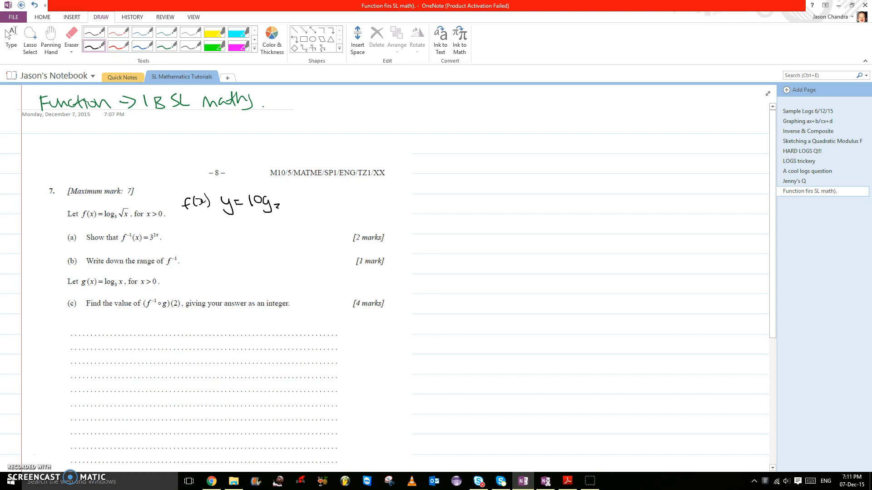
drag(281, 205, 309, 203)
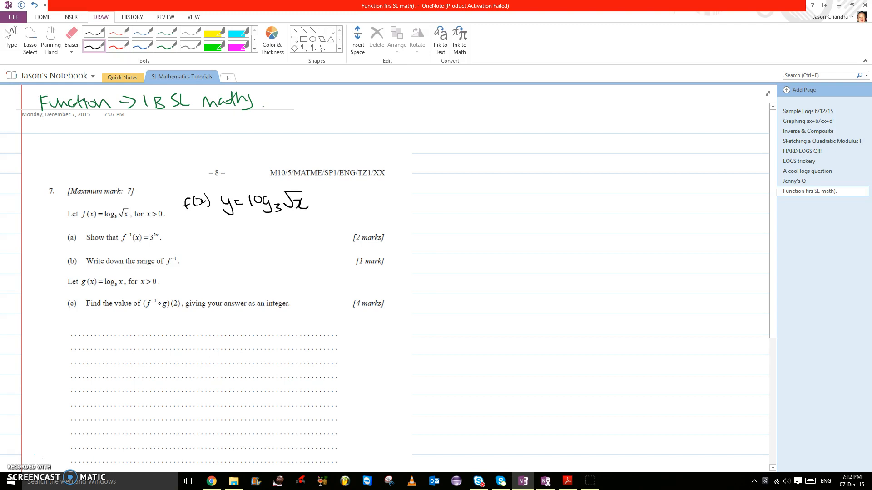
Step: Write the rule log_a b = c ⇔ a^c = b at top right and underline it
drag(450, 99, 492, 112)
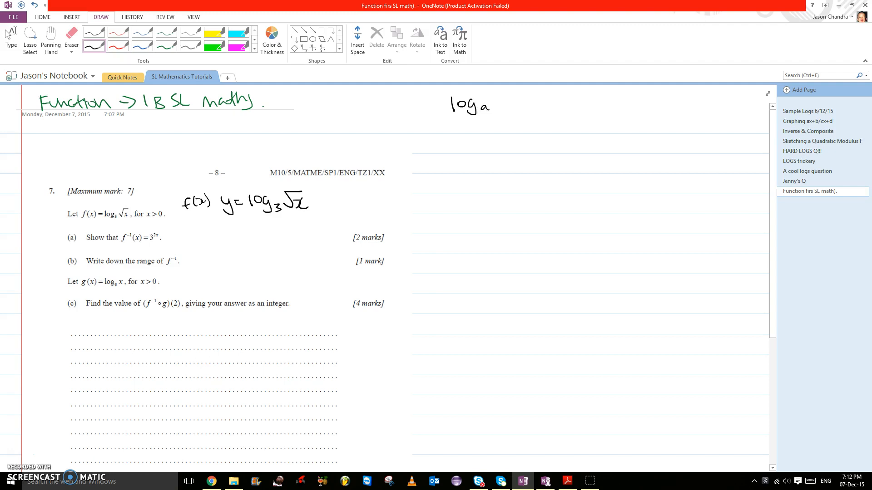
drag(486, 103, 526, 103)
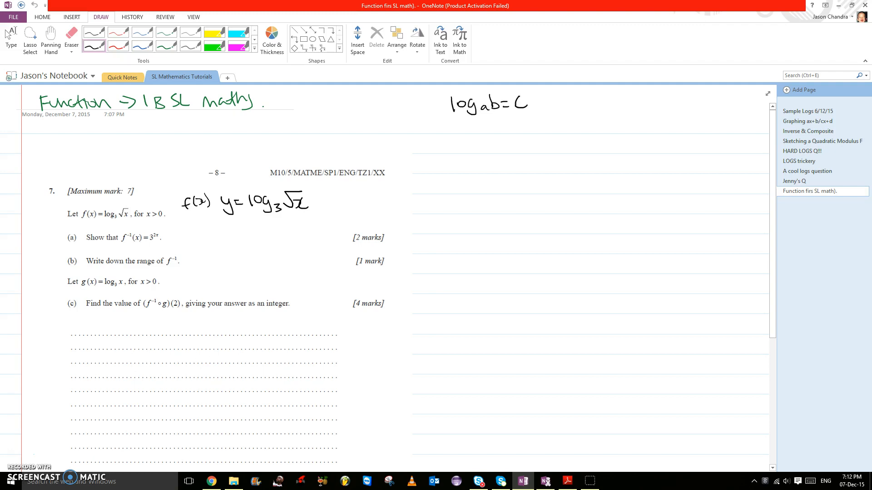
drag(548, 106, 609, 105)
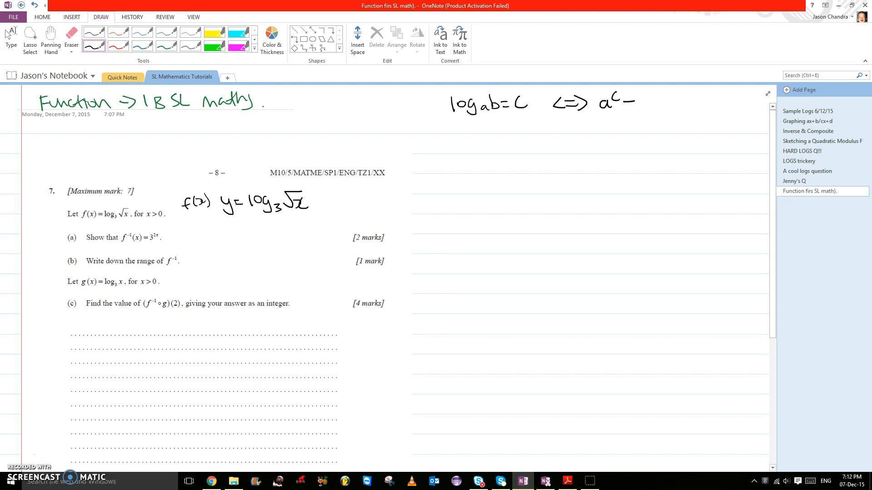
drag(622, 103, 648, 103)
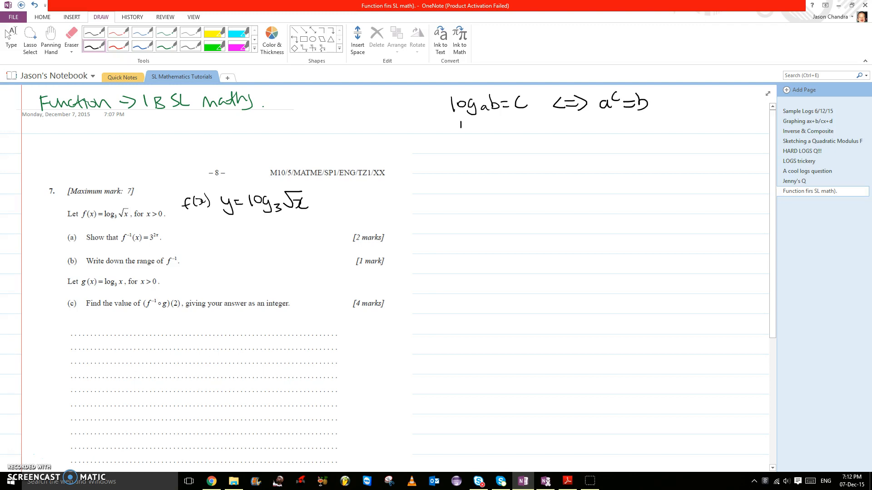
drag(461, 123, 654, 120)
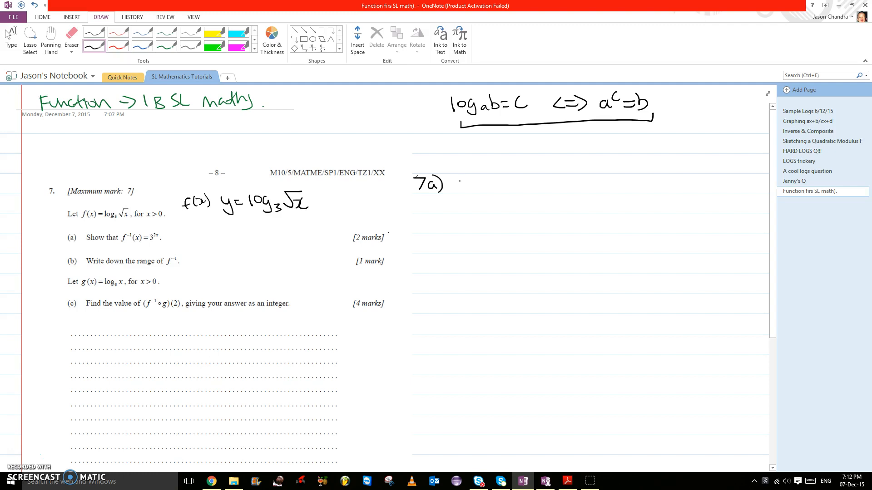
Step: Handwrite 3^y = √x after 7a), then underline f⁻¹(x) in the part (a) question
drag(456, 191, 470, 180)
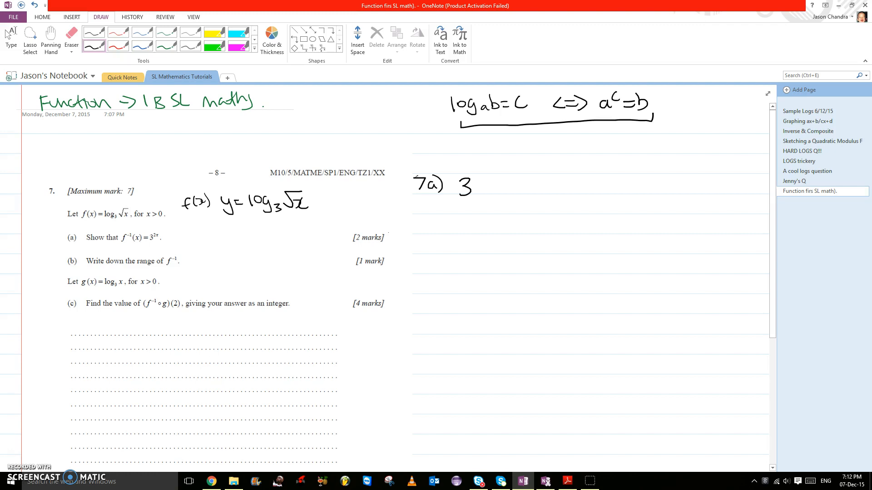
drag(472, 184, 481, 175)
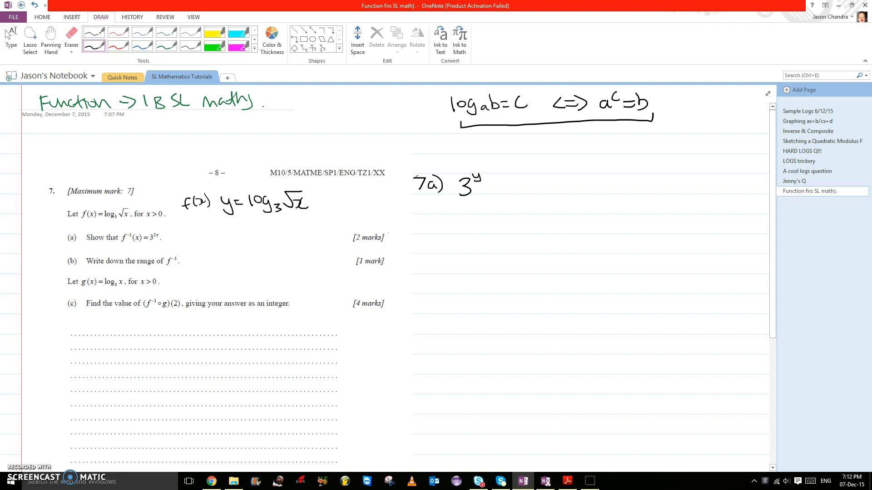
drag(487, 186, 534, 175)
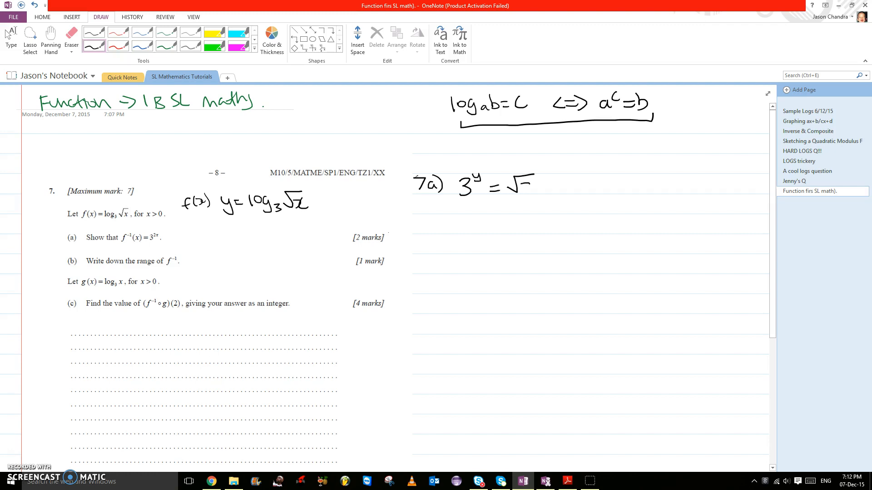
drag(512, 183, 534, 192)
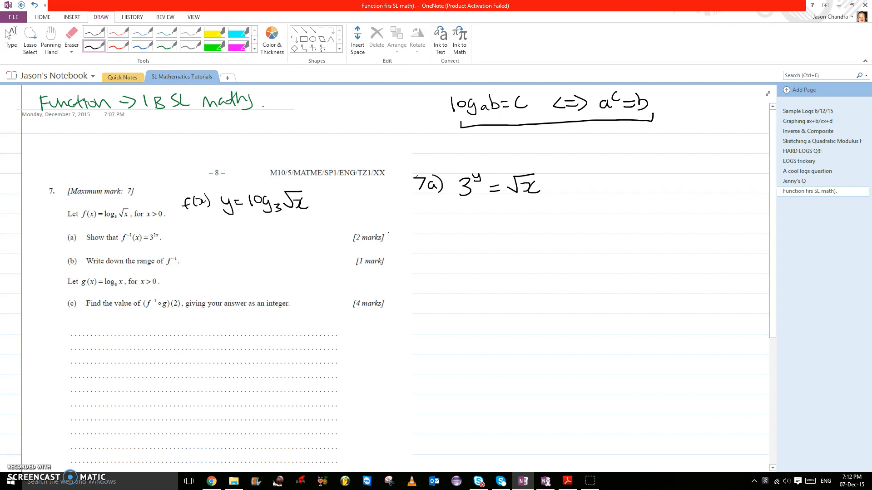
drag(123, 244, 141, 246)
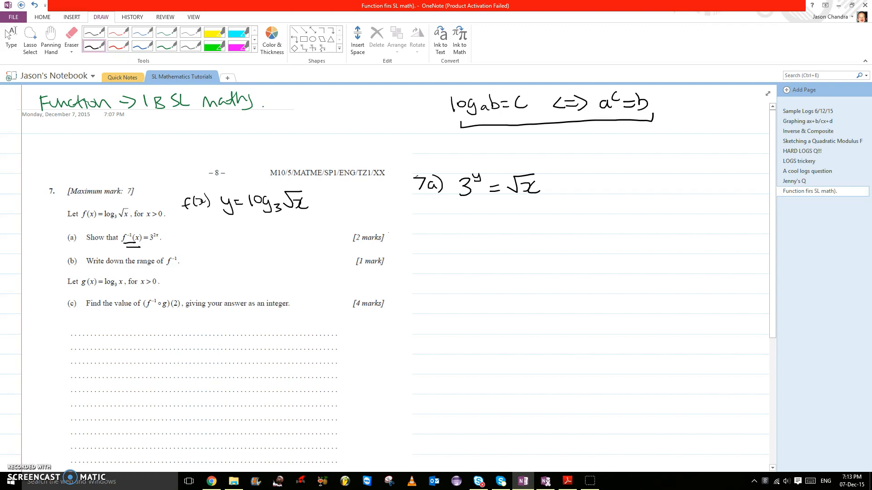
Step: Derive x = (3^y)² = 3^(2y), then write f⁻¹(x) = 3^(2x) underlined in red
drag(478, 213, 472, 225)
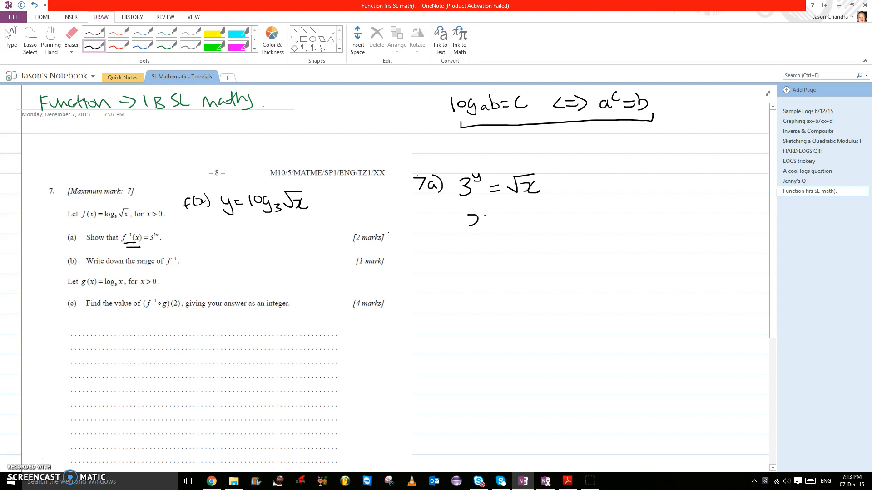
drag(473, 220, 537, 214)
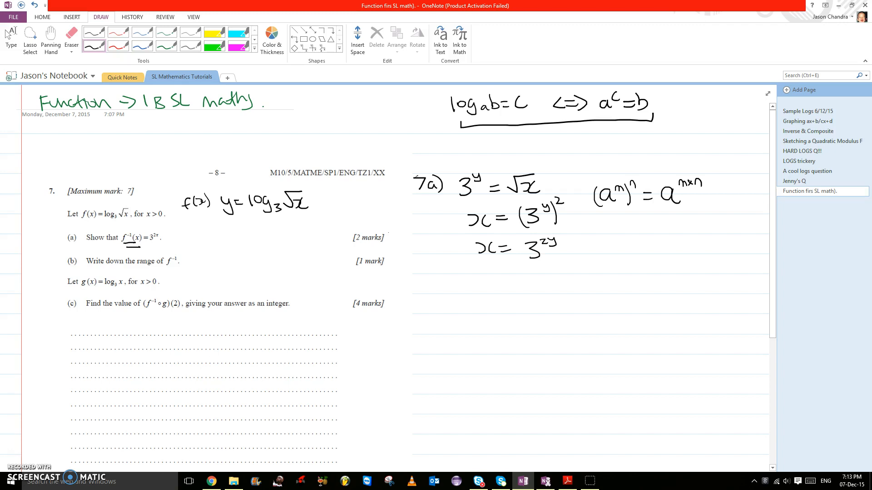
drag(449, 283, 457, 273)
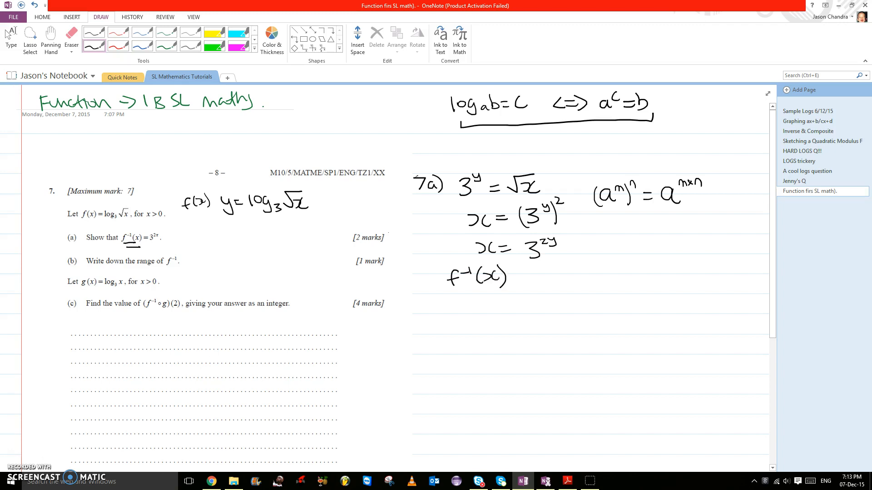
drag(520, 277, 531, 277)
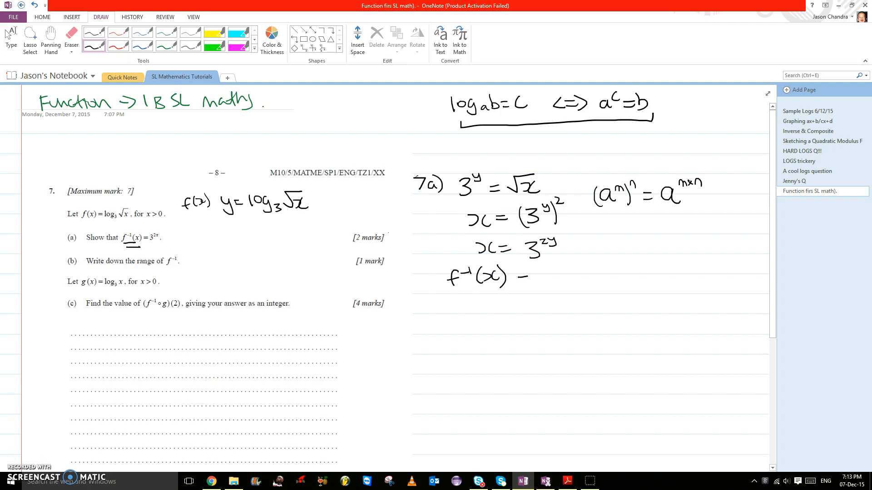
drag(526, 278, 562, 275)
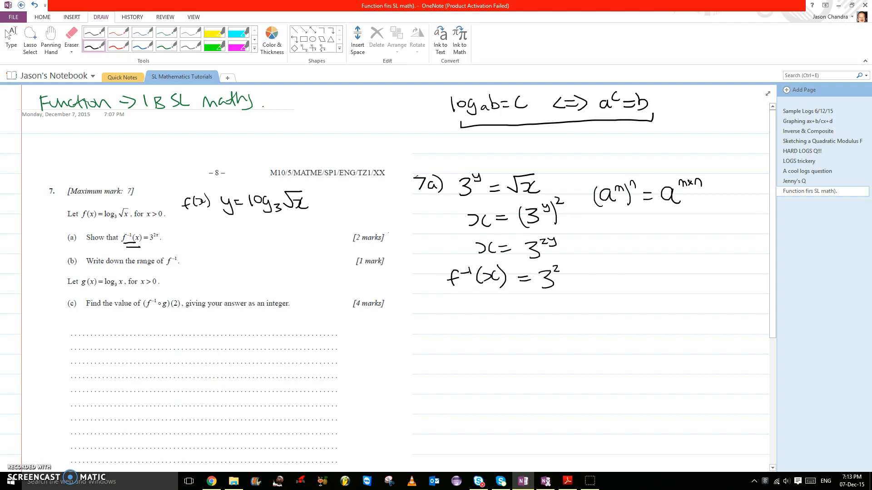
drag(562, 270, 573, 275)
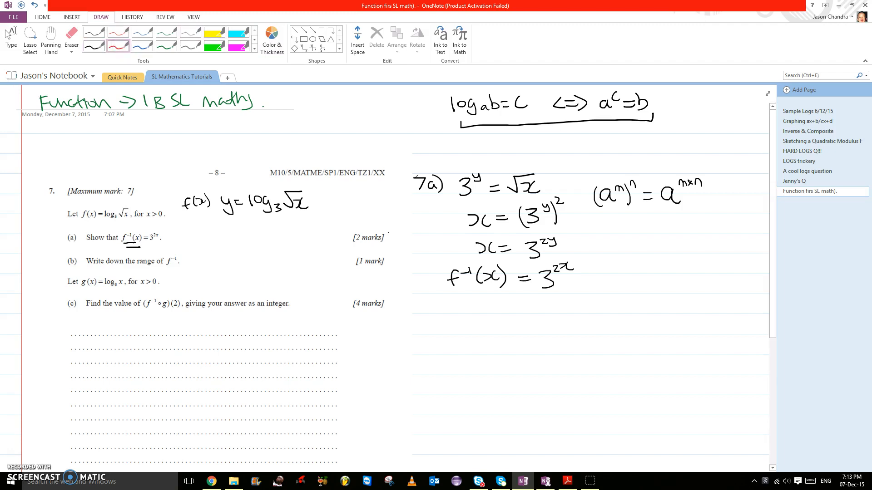
drag(459, 297, 580, 298)
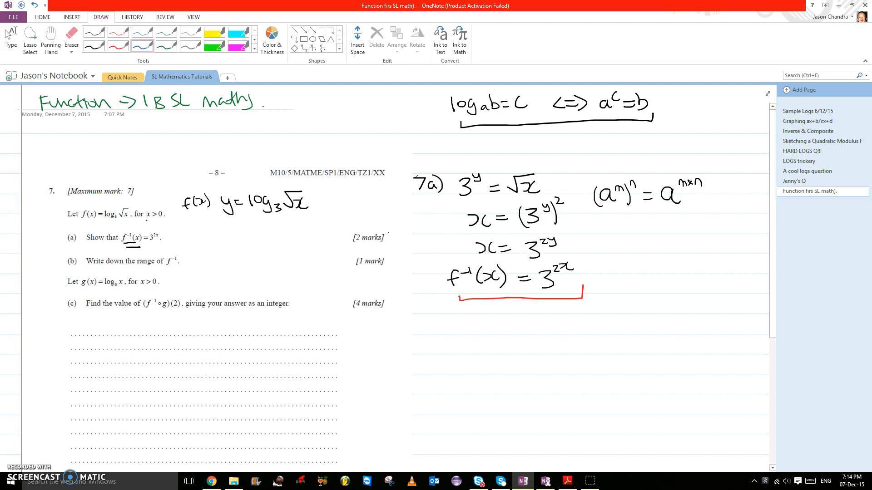
Step: Underline x > 0, circle f(x), sketch a small graph, and write b) y > 0
drag(145, 219, 169, 216)
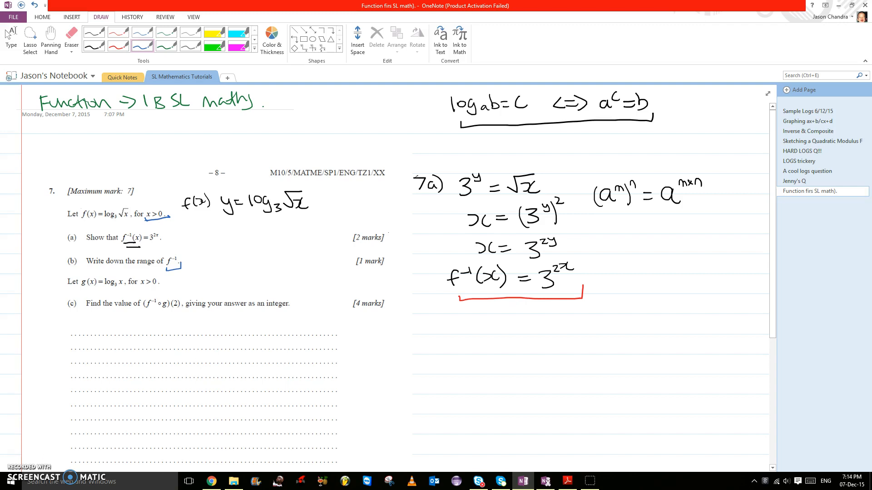
drag(81, 221, 99, 214)
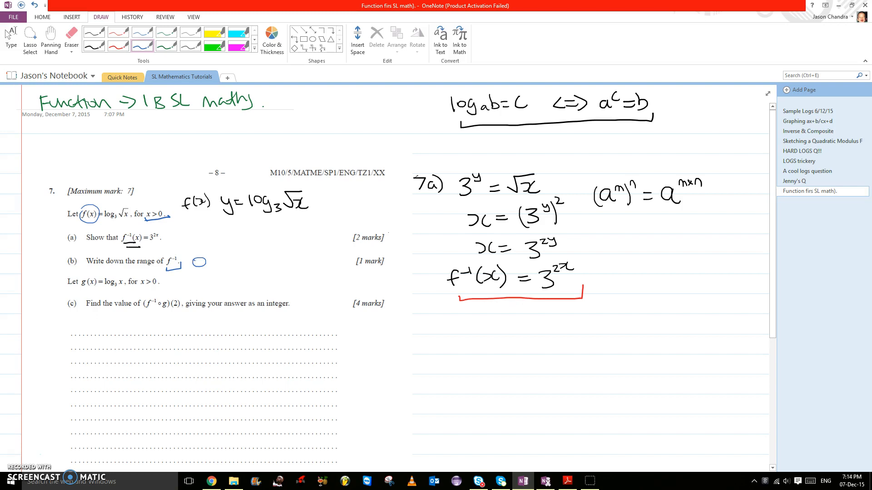
drag(293, 241, 332, 273)
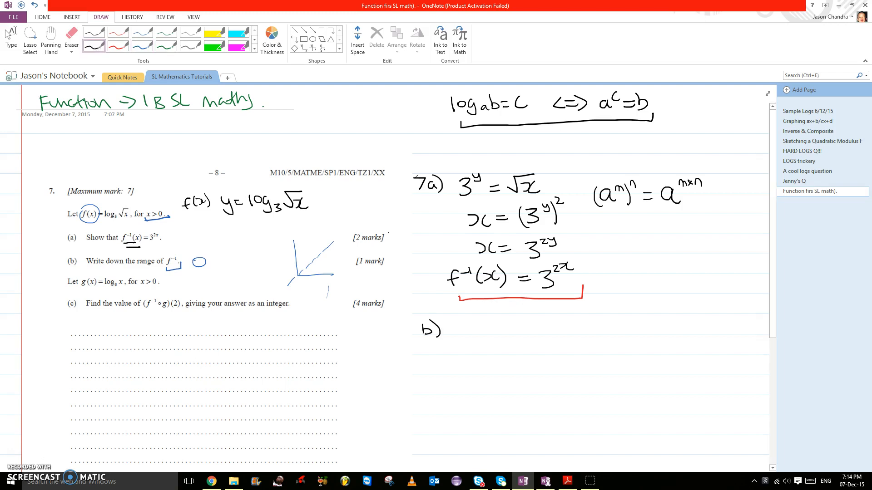
drag(462, 339, 495, 322)
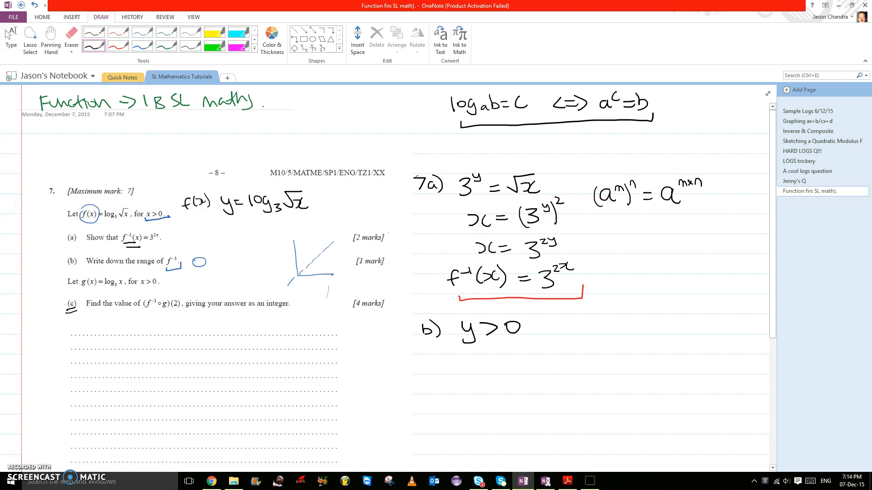
Step: Write 'Composite function' with an arrow under part (c) and number the functions
drag(163, 331, 186, 317)
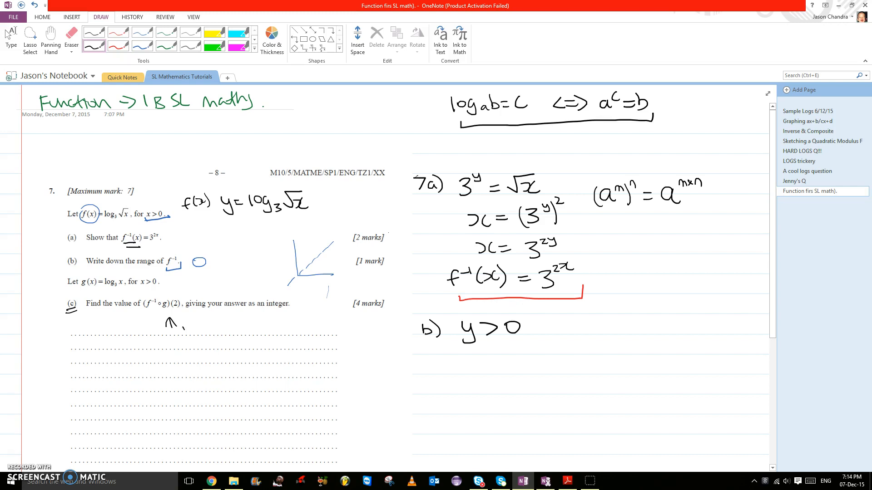
drag(178, 328, 239, 328)
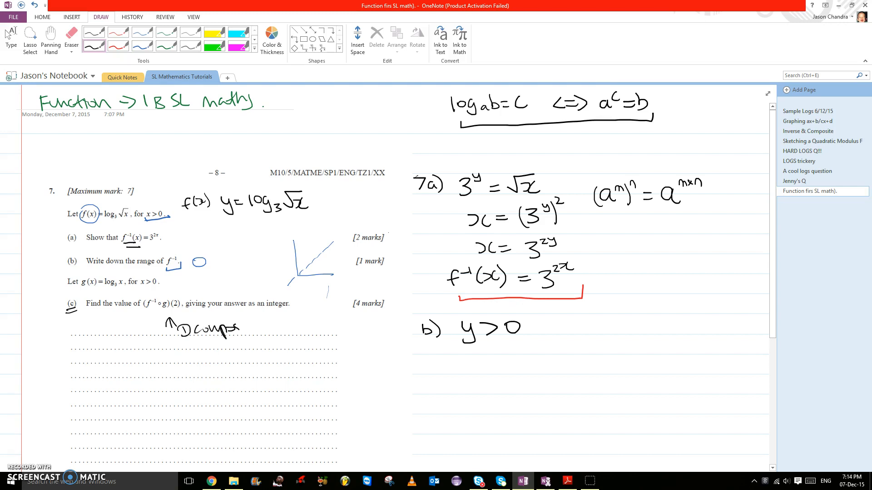
drag(239, 325, 294, 326)
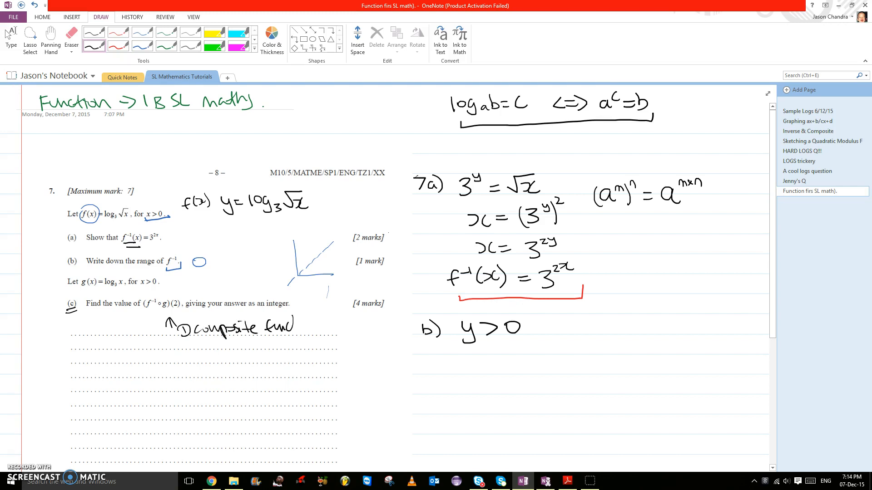
drag(273, 325, 325, 327)
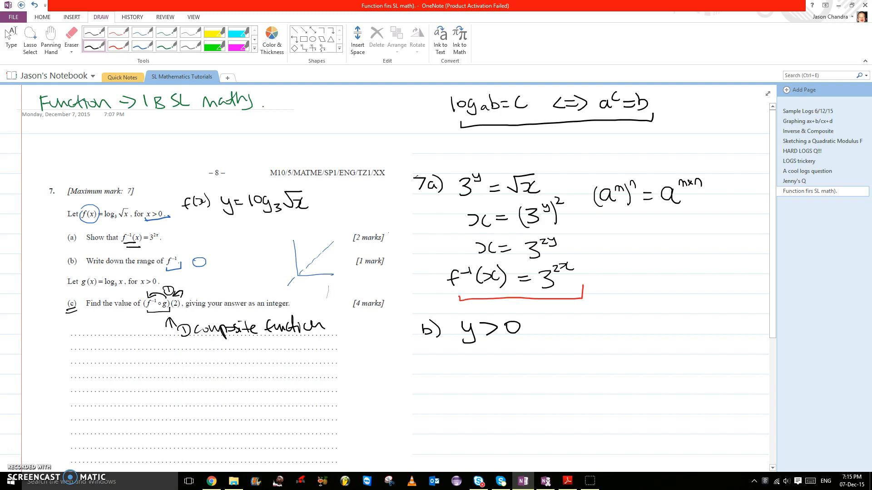
drag(178, 292, 192, 289)
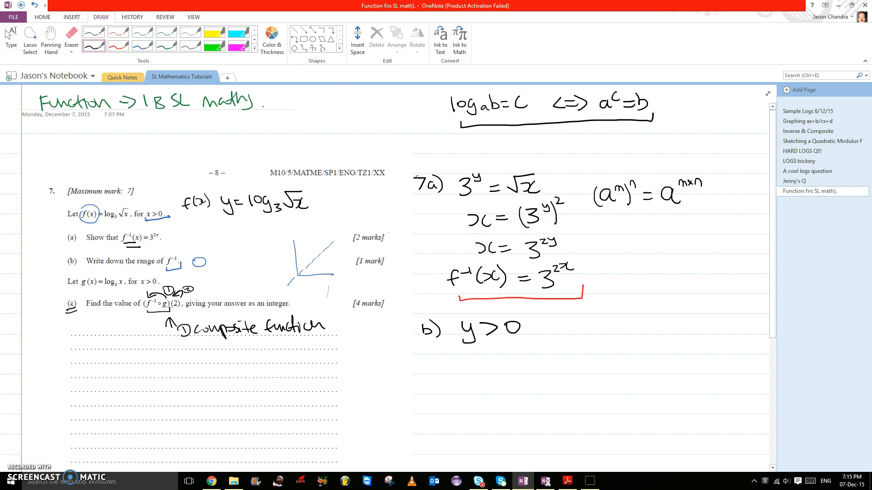
Step: Write c) 3^(2(log₃x))(2), box it and label it f⁻¹(g(x))
drag(104, 356, 117, 375)
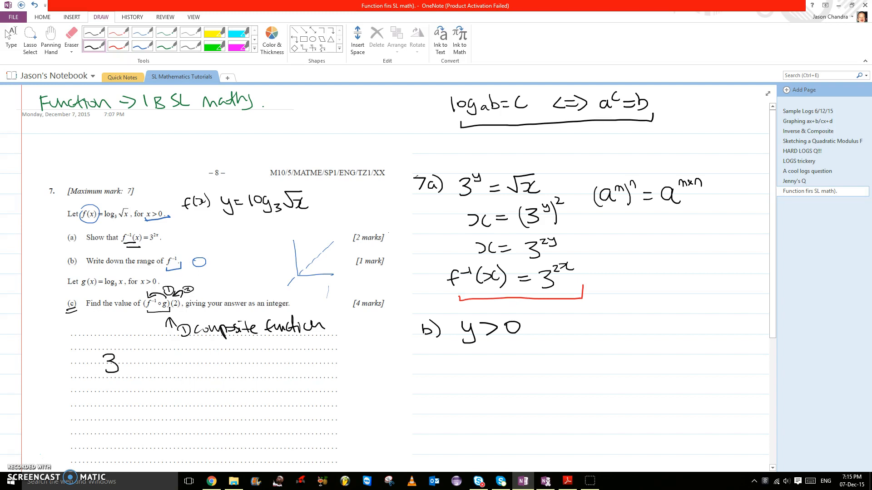
drag(116, 359, 125, 350)
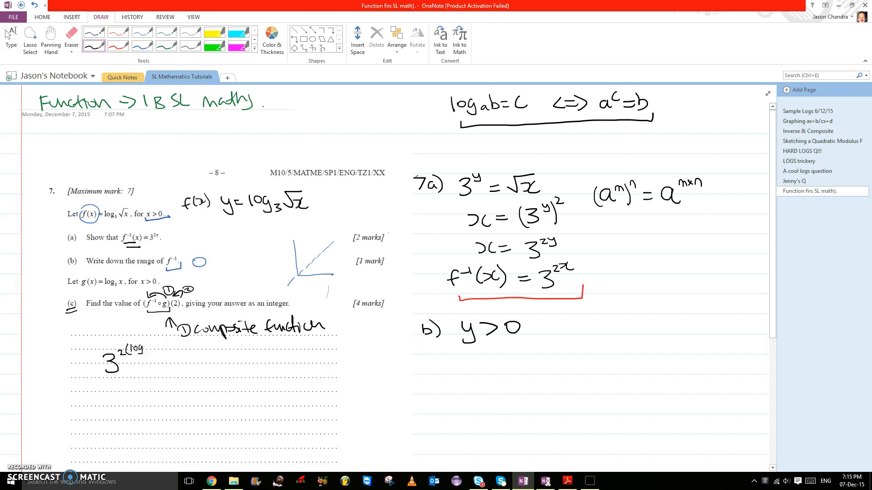
drag(428, 367, 445, 381)
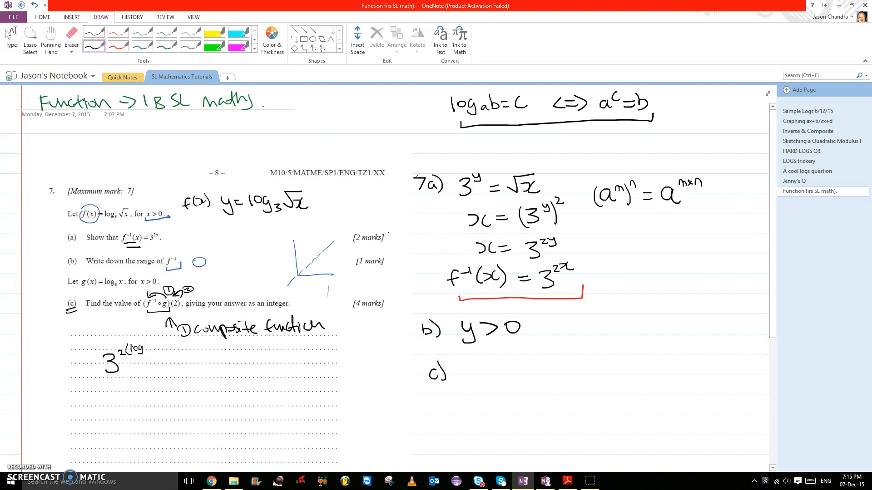
drag(466, 383, 483, 365)
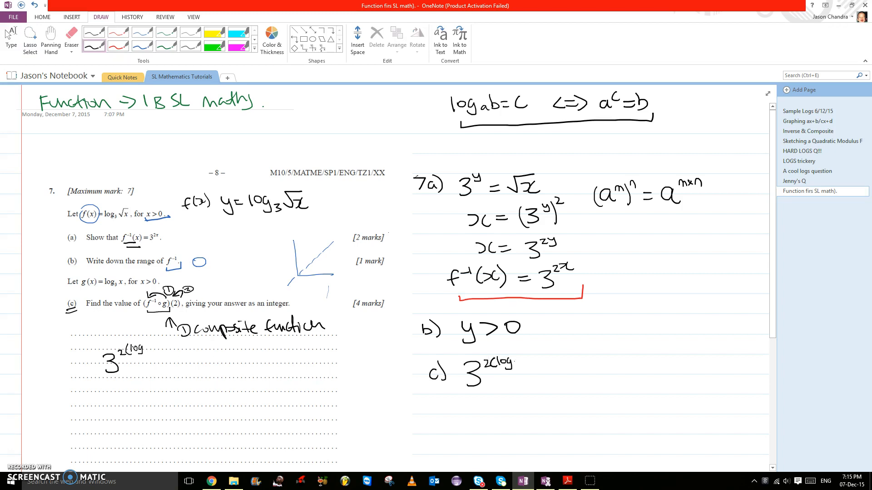
drag(511, 361, 542, 367)
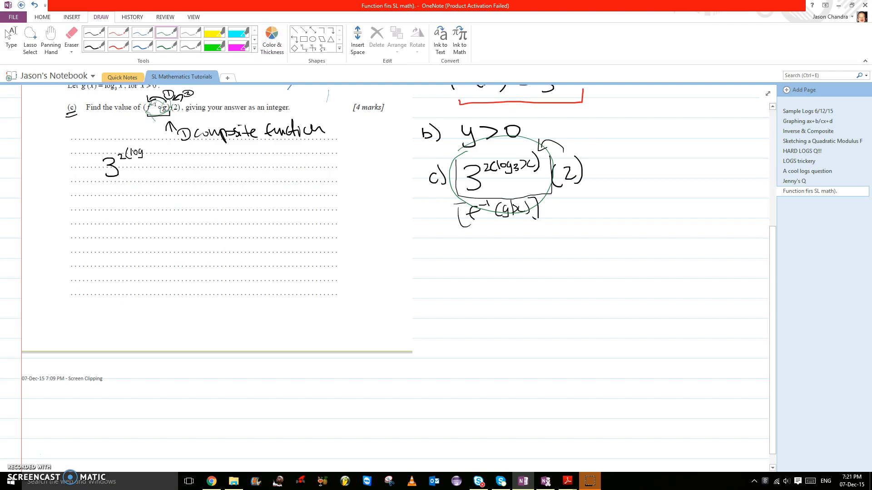
Step: Substitute into 3^(2(log₃2)) and rewrite with the 2 moved inside the log
click(51, 39)
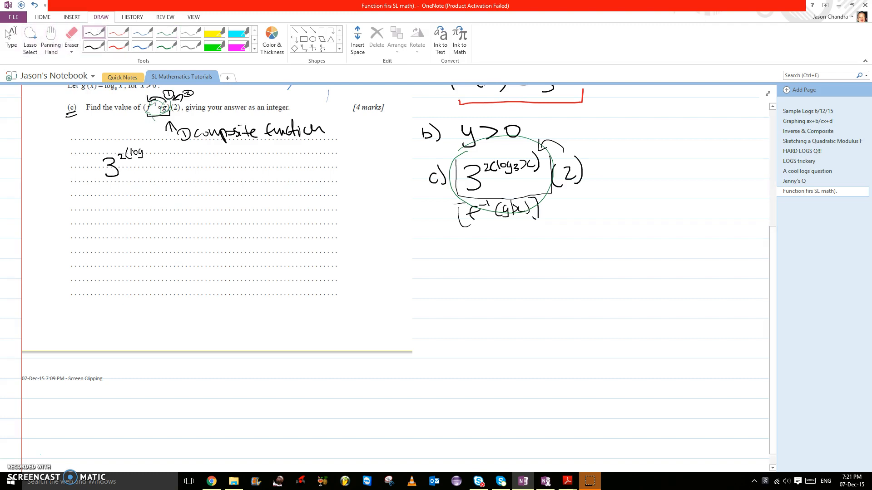
click(94, 32)
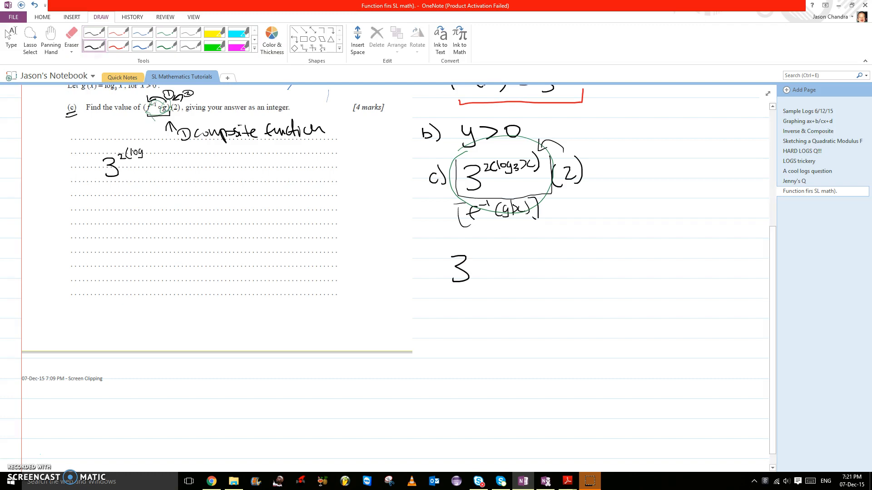
drag(470, 262, 475, 256)
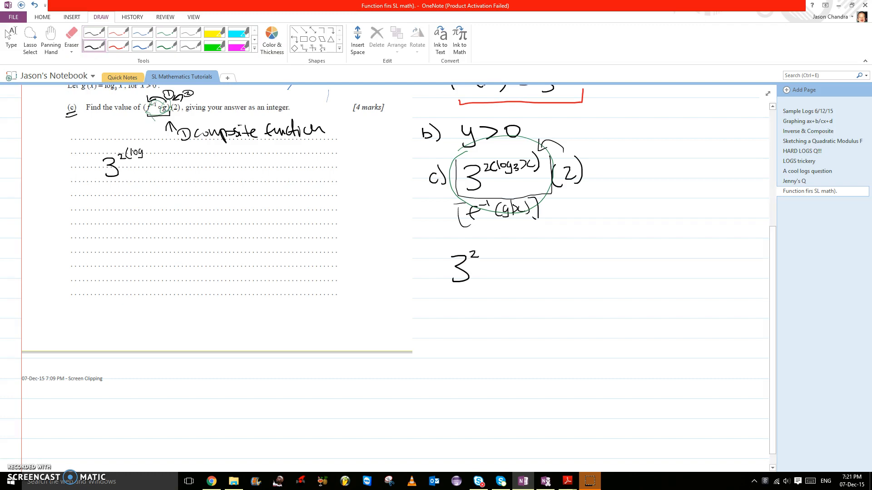
drag(481, 248, 492, 259)
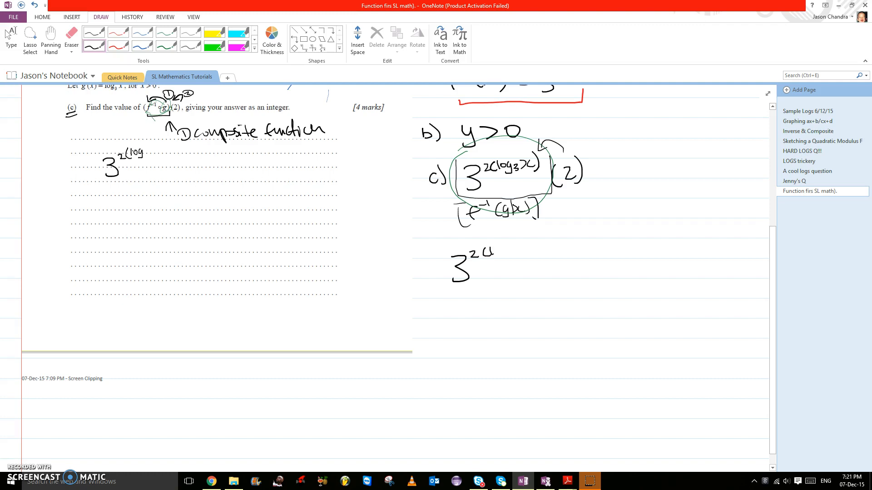
drag(495, 250, 512, 255)
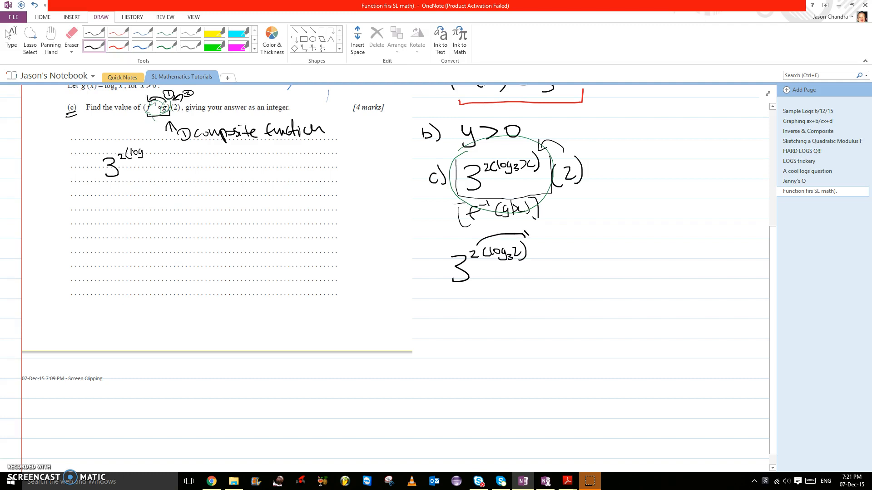
drag(509, 243, 528, 234)
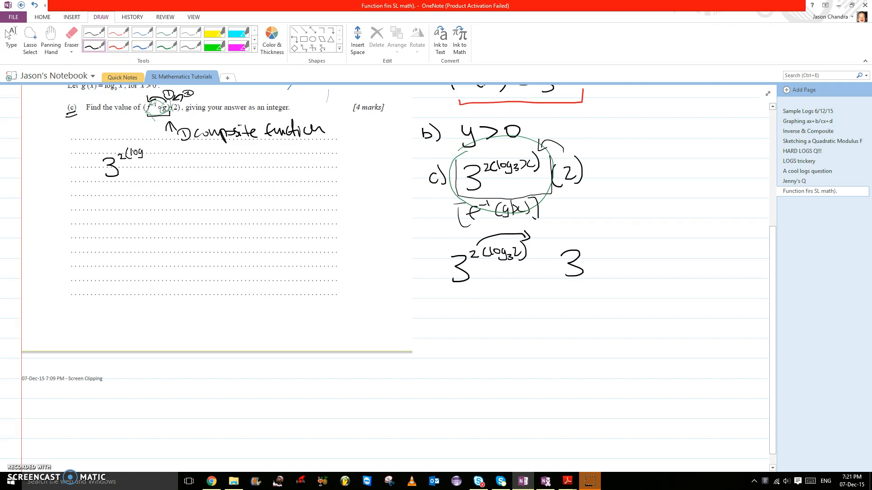
drag(584, 253, 597, 248)
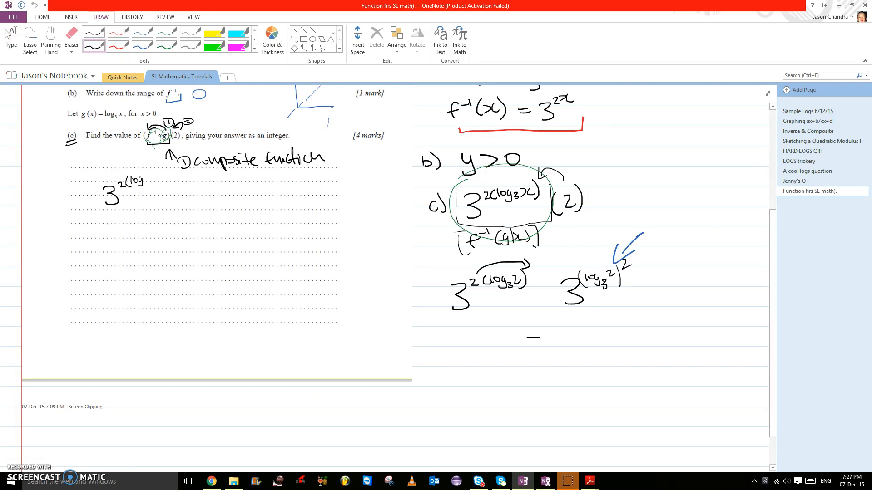
Step: Simplify to 3^(log₃4), then 3^(log4/log3) = 4, and box the 4
drag(529, 342, 567, 339)
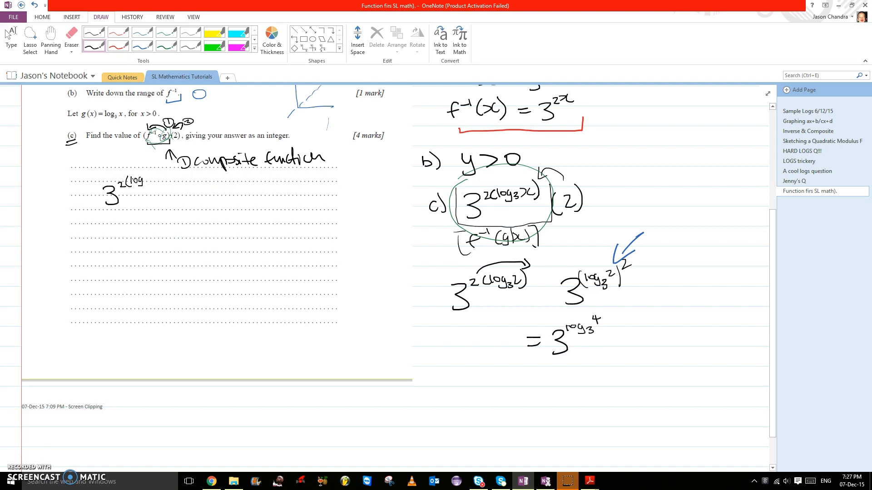
drag(623, 334, 606, 342)
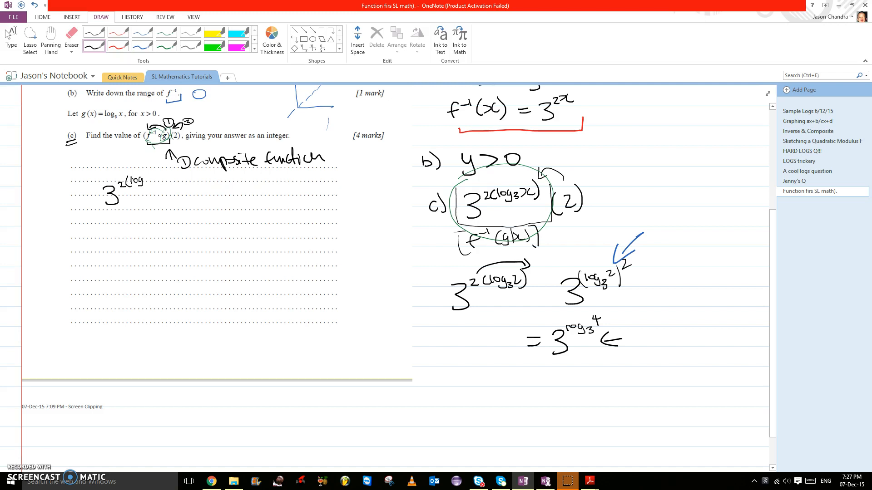
drag(648, 328, 667, 350)
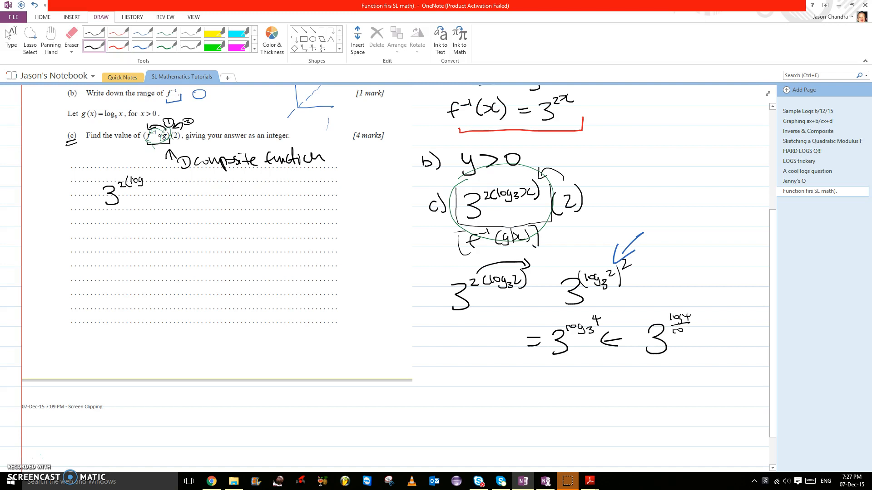
drag(679, 325, 695, 334)
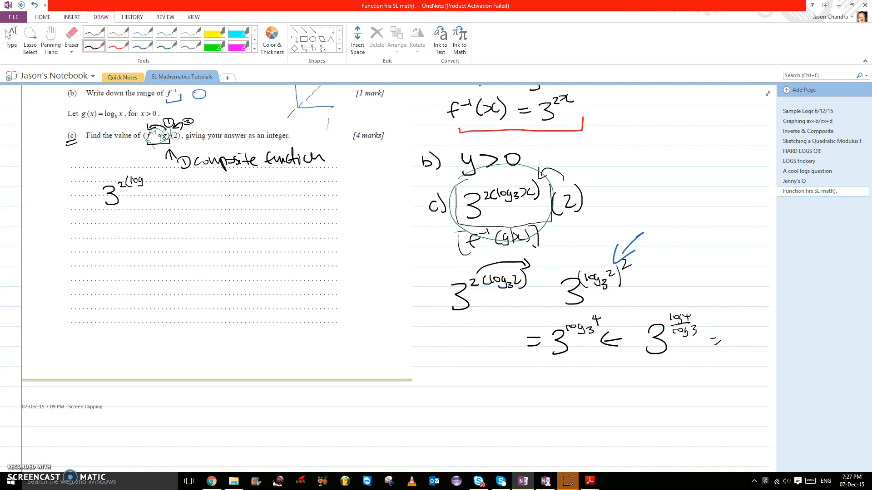
drag(734, 334, 751, 348)
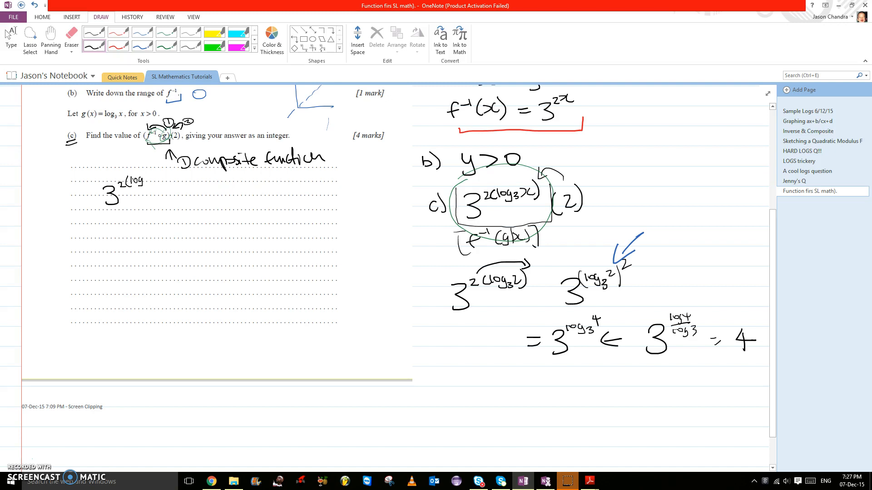
drag(723, 322, 762, 353)
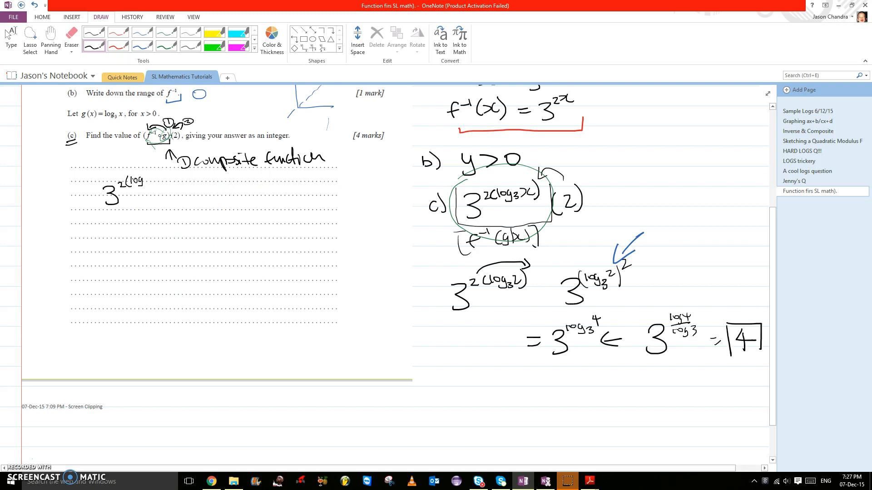
drag(723, 328, 756, 356)
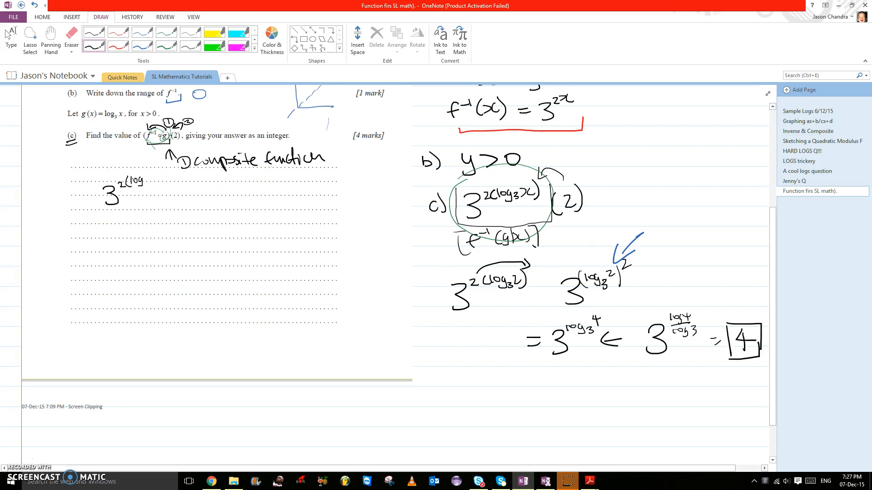
Step: Label the boxed 4 as x, mark the exponent, and write log_a b = c ⇔ a^c = b below
scroll(down, 3)
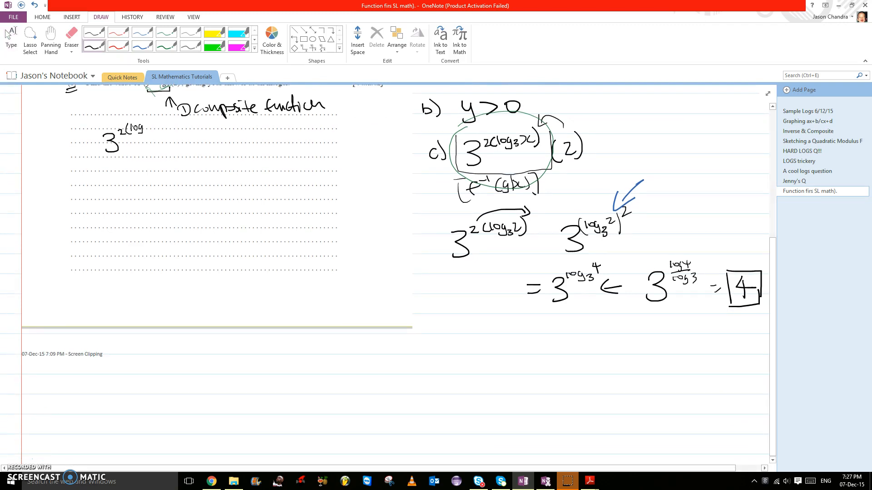
drag(645, 303, 695, 302)
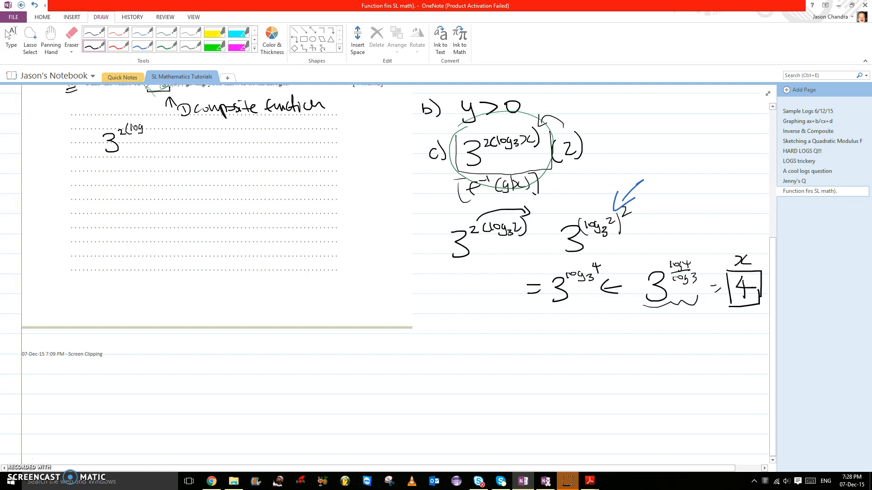
drag(481, 345, 506, 344)
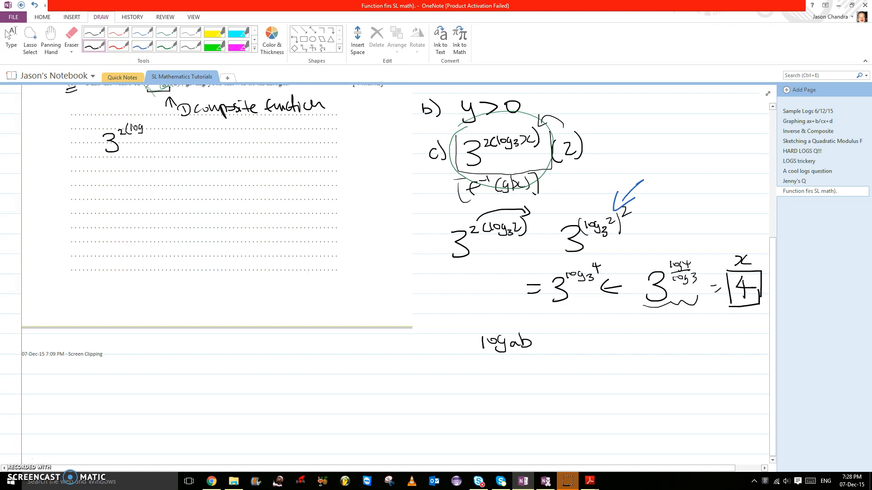
drag(537, 342, 600, 336)
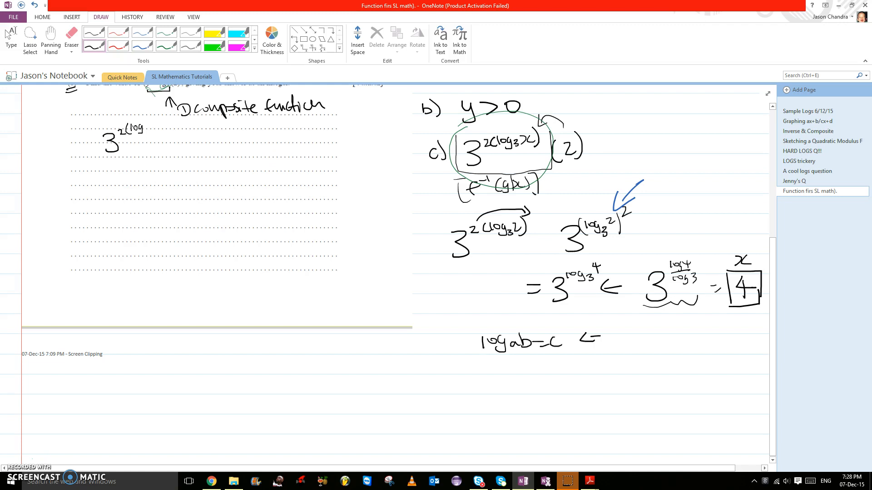
drag(576, 340, 639, 334)
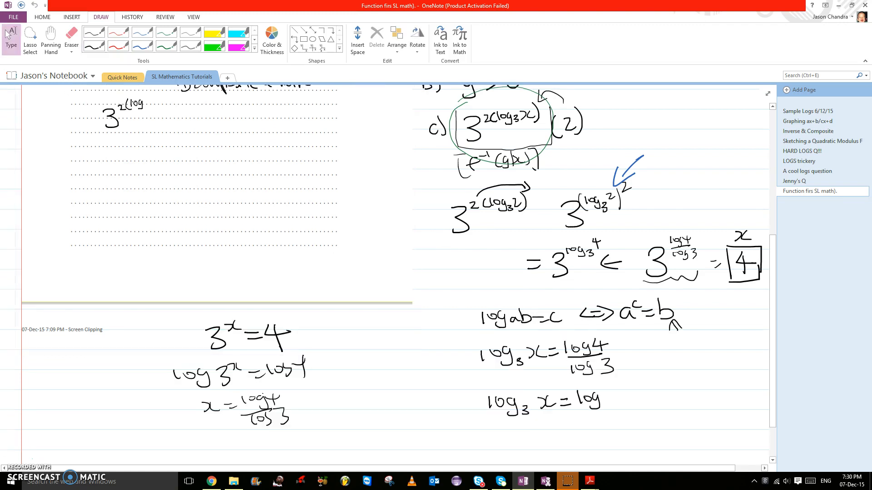
click(71, 38)
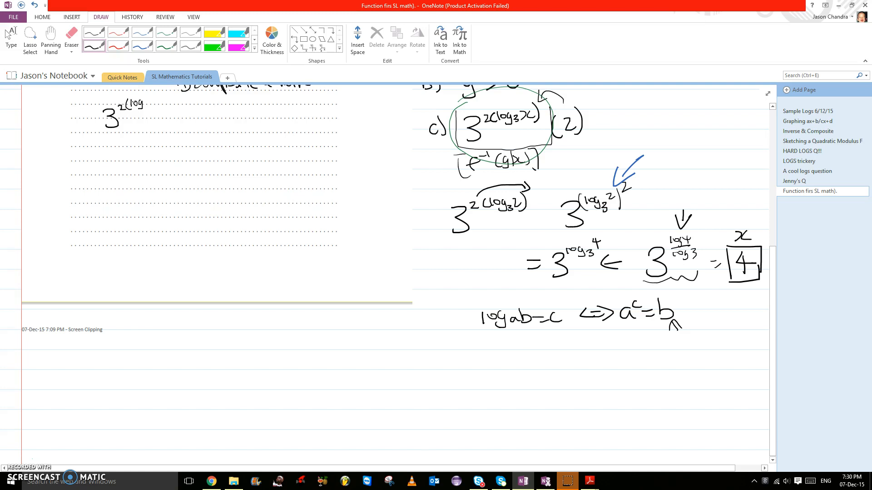
Step: Write c = log4/log3 with an arrow pointing left
drag(542, 364, 565, 362)
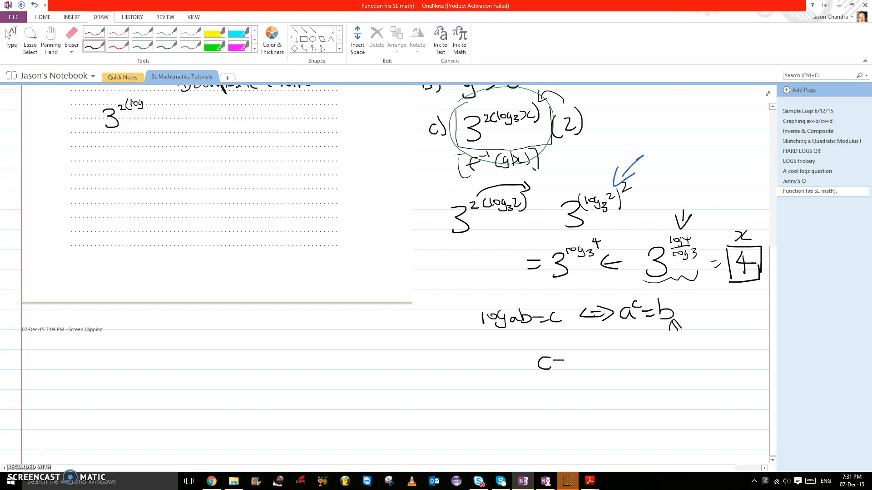
drag(567, 358, 617, 348)
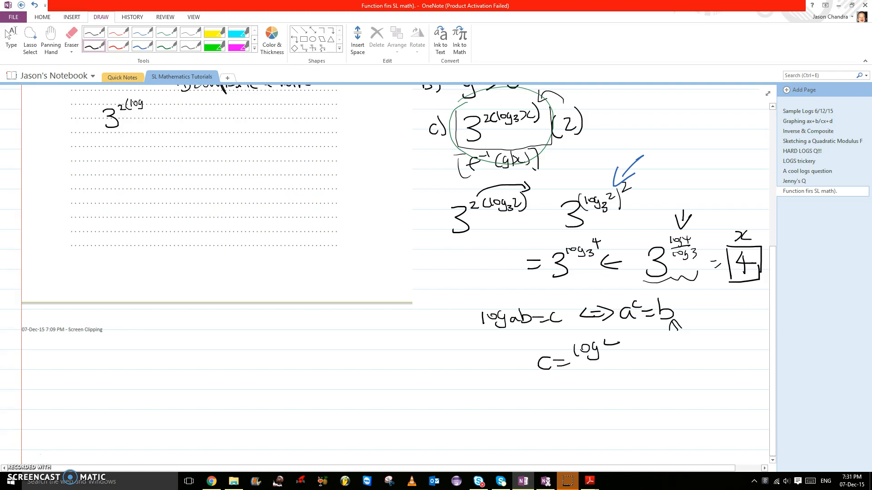
drag(578, 356, 606, 378)
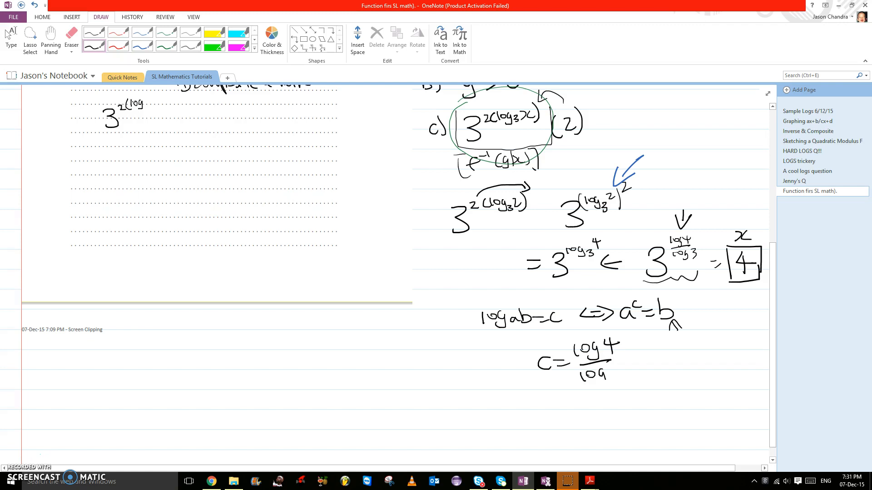
drag(597, 378, 622, 373)
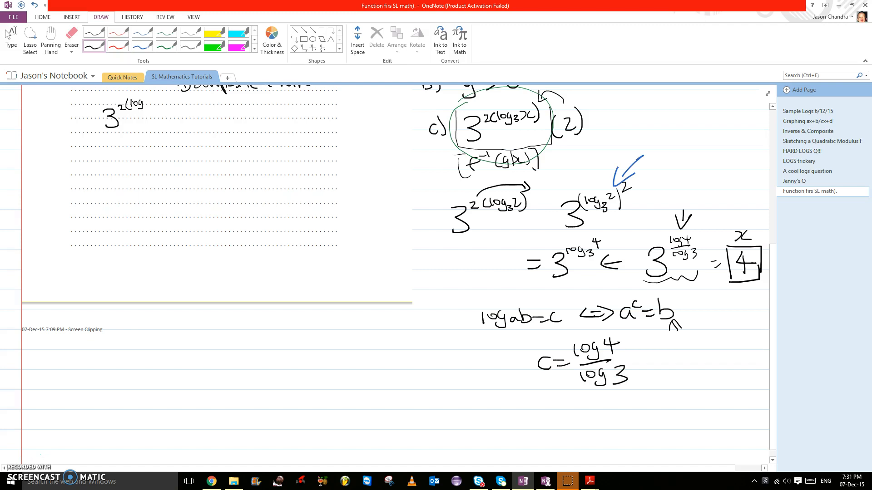
drag(444, 364, 503, 363)
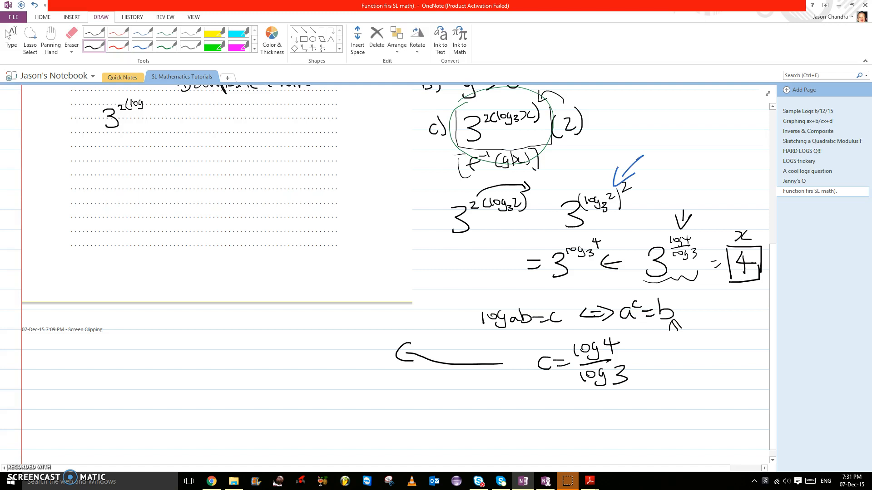
Step: Rearrange to log4 = c log3, then log4 = log3^c, reaching the boxed 3^c = 4
drag(207, 325, 227, 334)
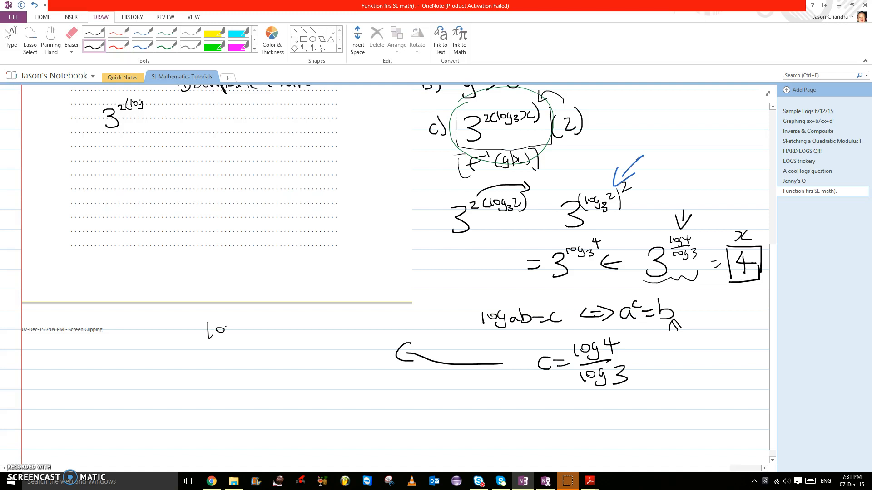
drag(223, 331, 287, 331)
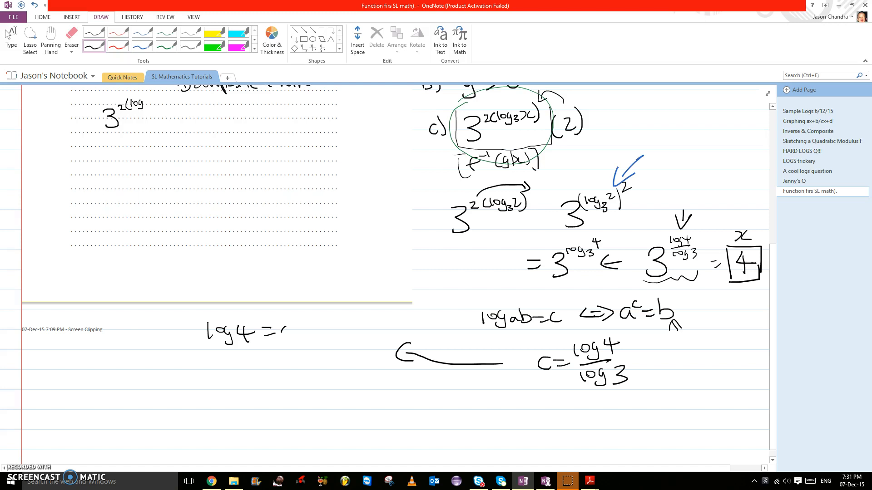
drag(290, 331, 337, 331)
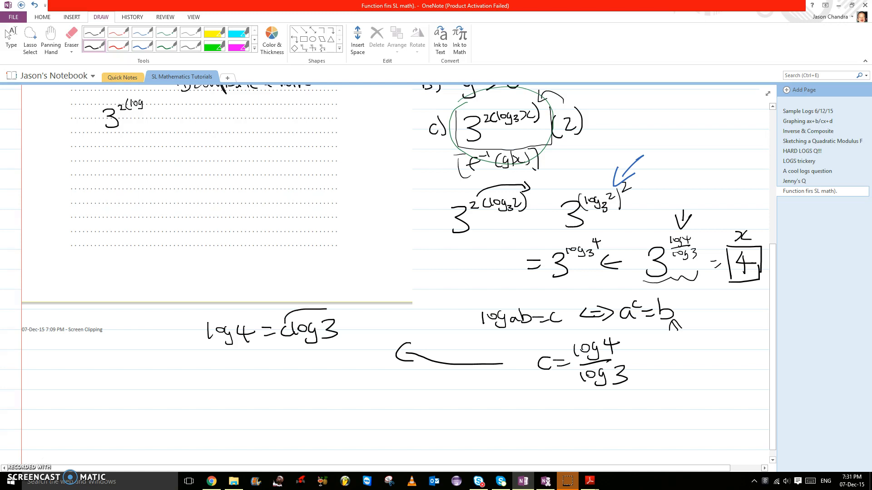
drag(209, 369, 225, 369)
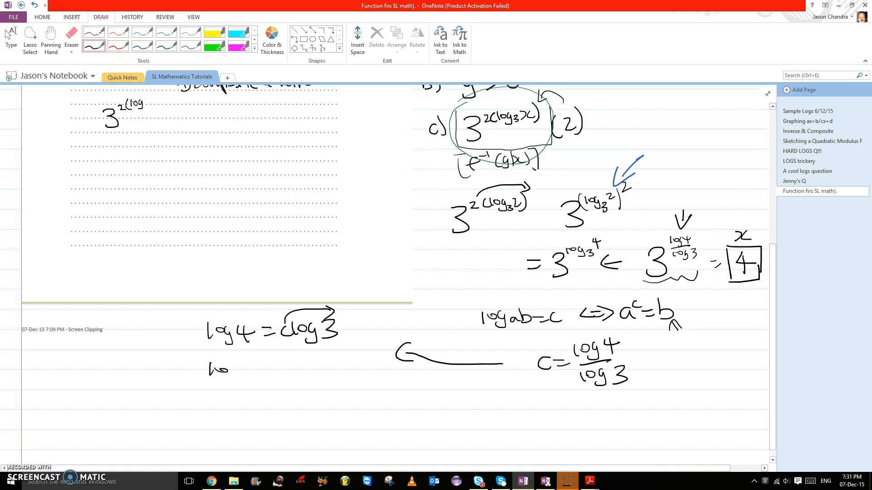
drag(208, 369, 306, 370)
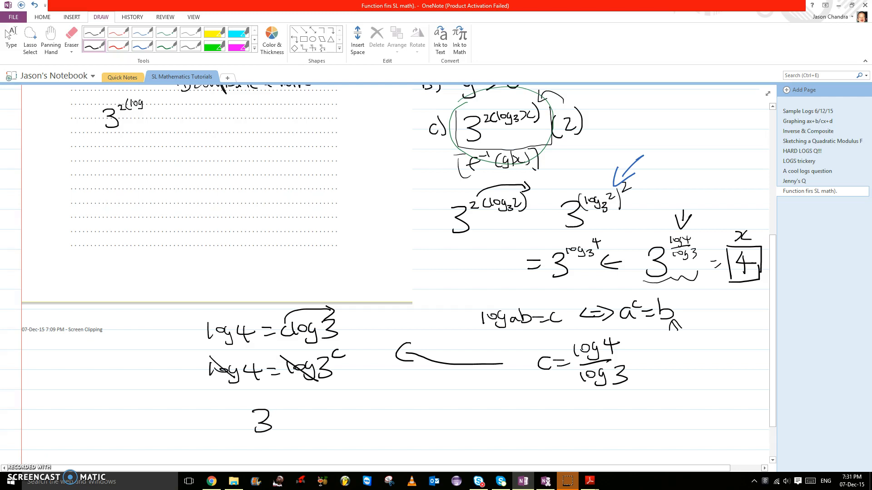
drag(272, 411, 339, 417)
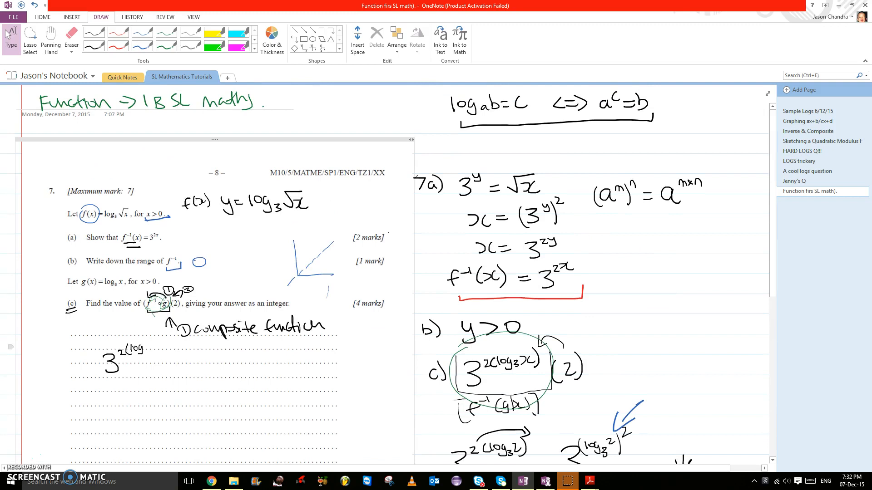
scroll(down, 3)
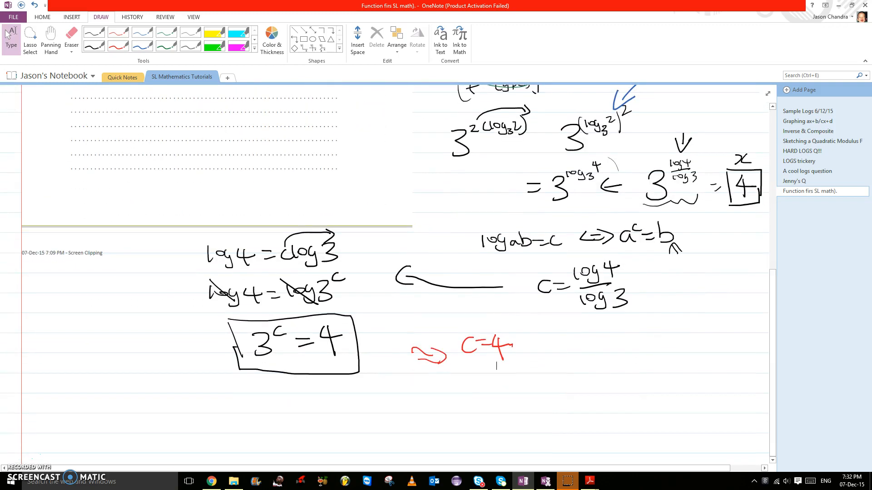